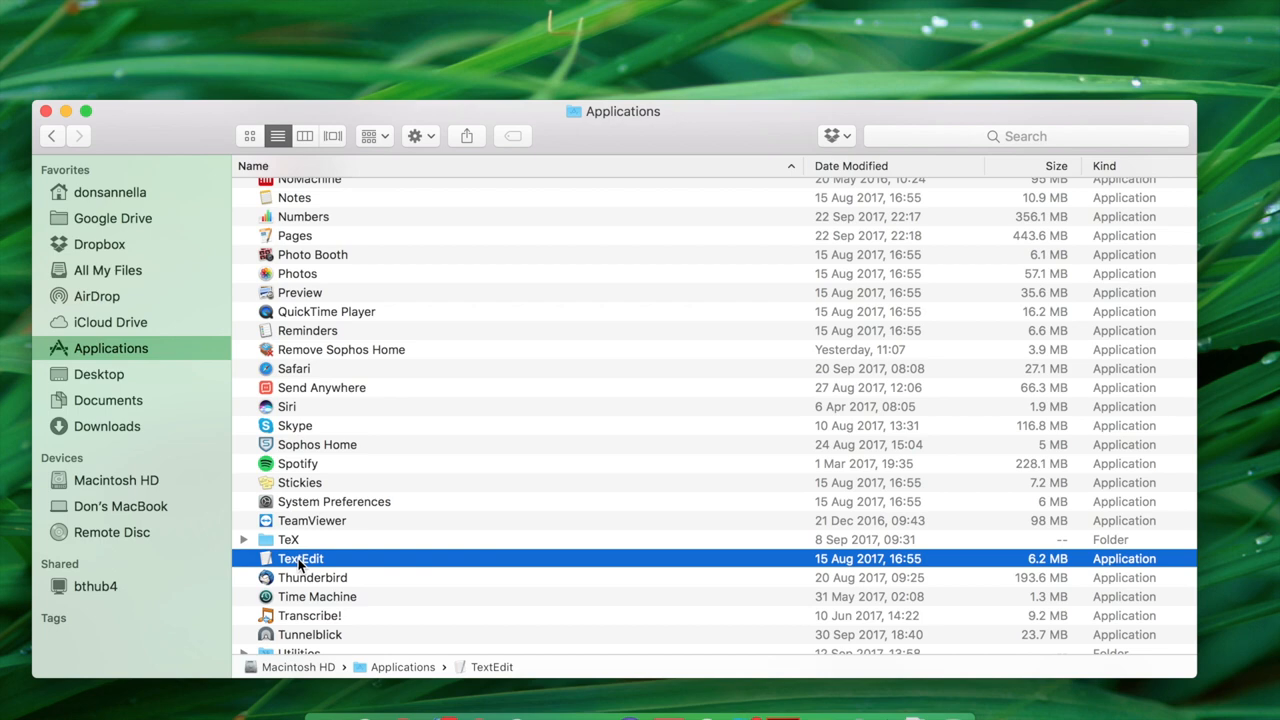
Launch TextEdit so sumSqOdd.hs with its QuickCheck property sits beside Terminal.
{"action": "double_click", "coordinate": [300, 558]}
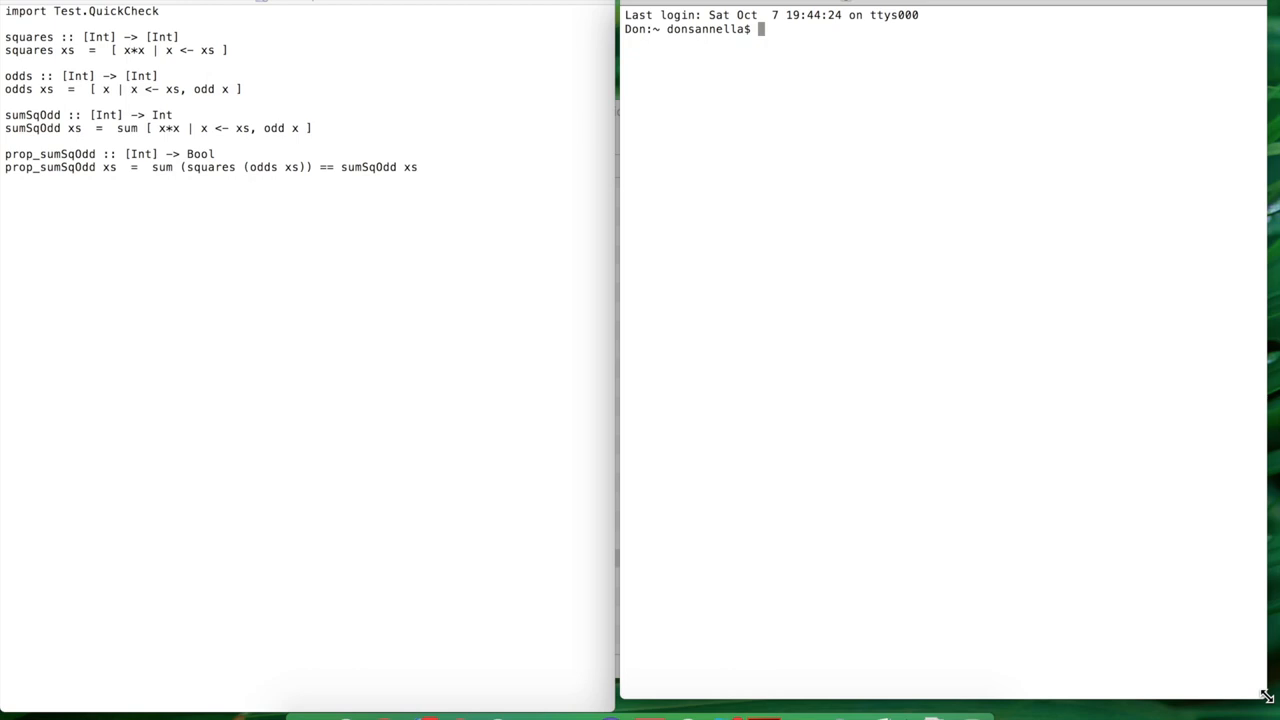
Start ghci and :cd into /Users/donsannella/Documents/haskell.
{"action": "type", "text": "ghci"}
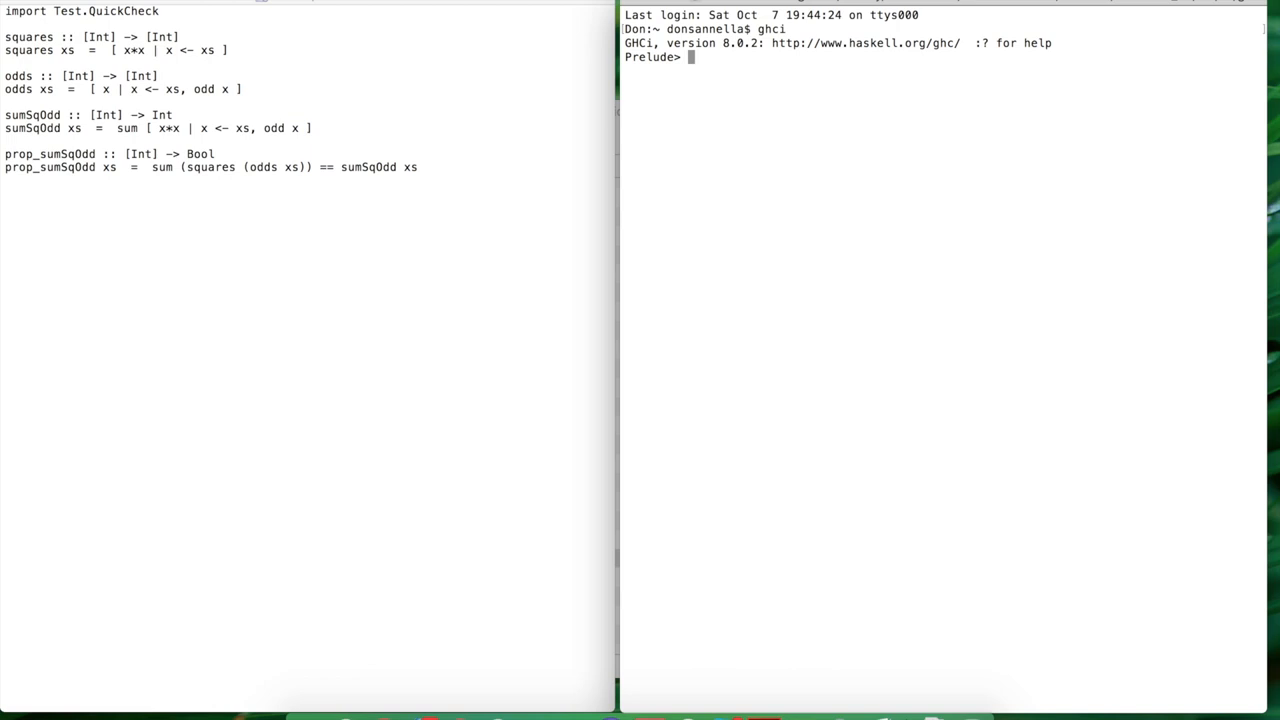
{"action": "type", "text": ":cd"}
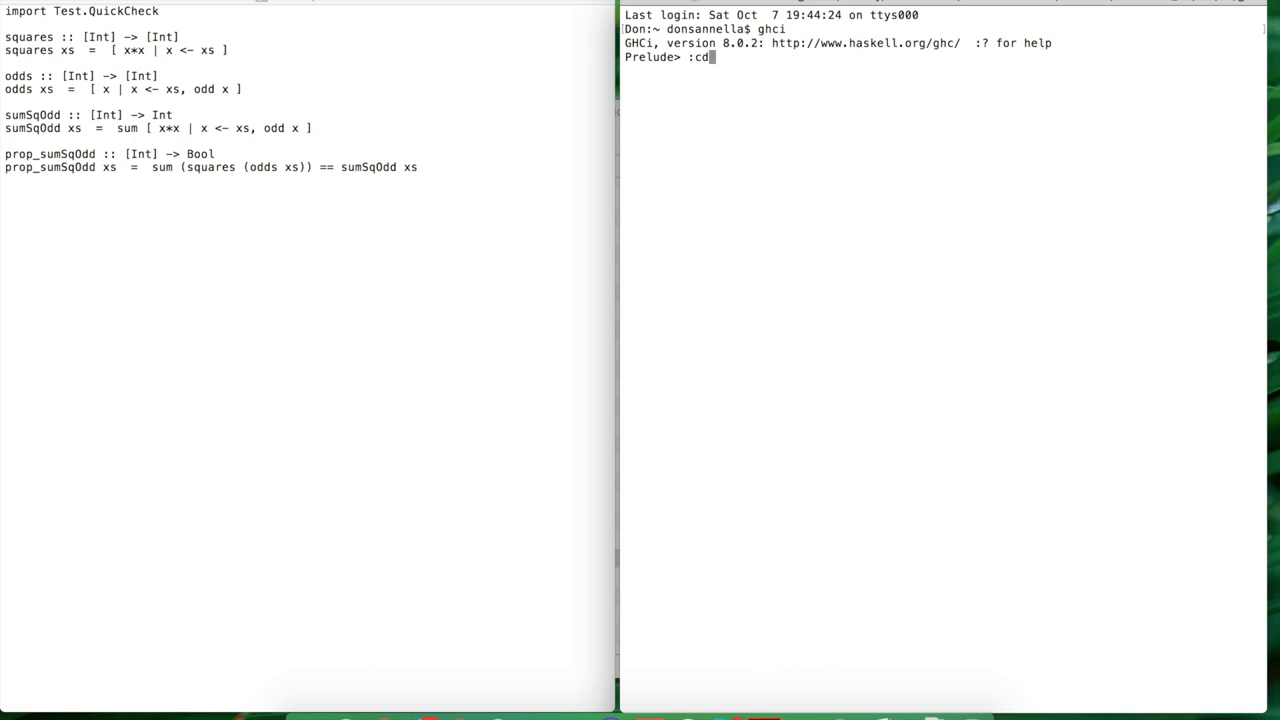
{"action": "type", "text": "/Users/don"}
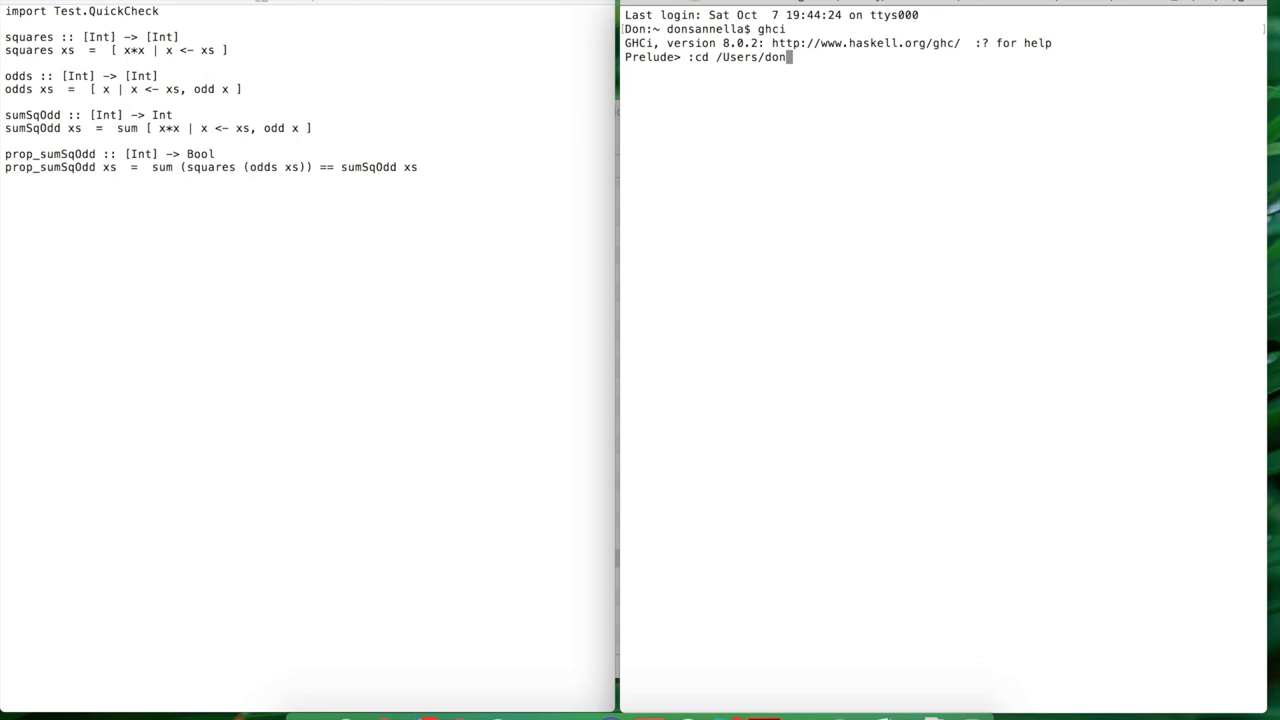
{"action": "type", "text": "sannella/Documents/haskell"}
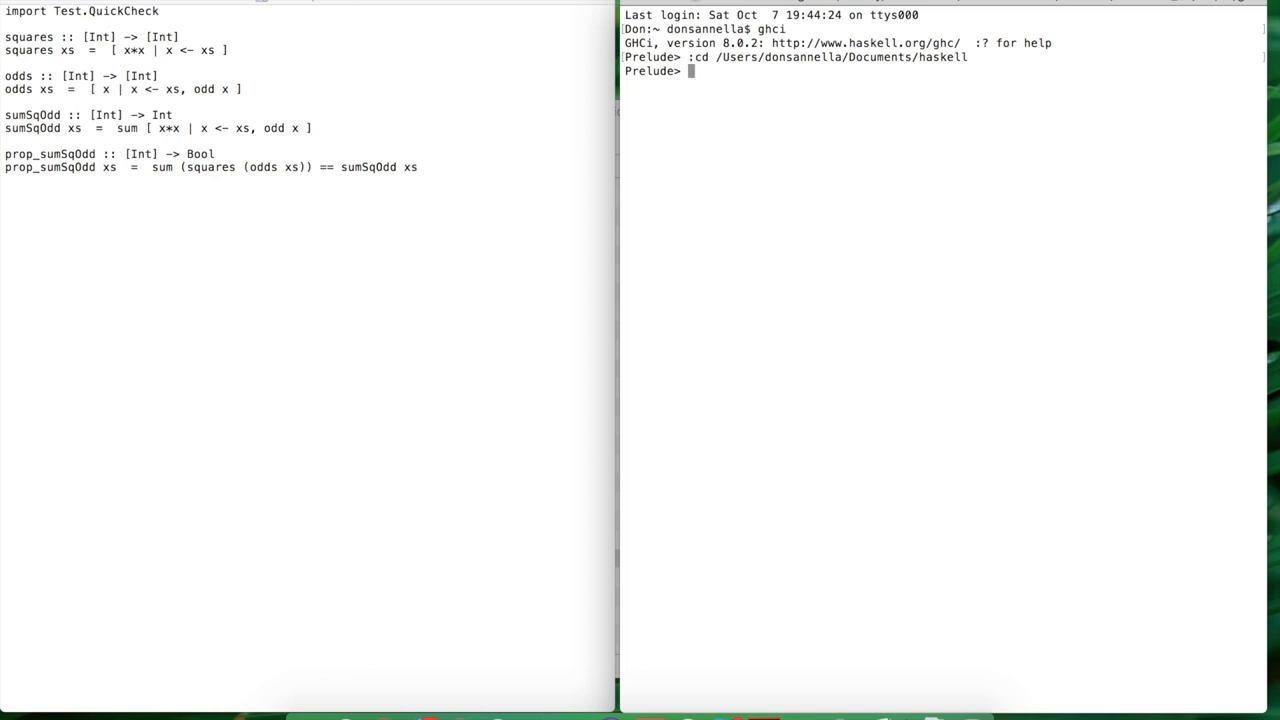
Load sumSqOdd.hs, evaluate odds [2,3,5,6] to [3,5], and run quickCheck prop_sumSqOdd.
{"action": "type", "text": ":load"}
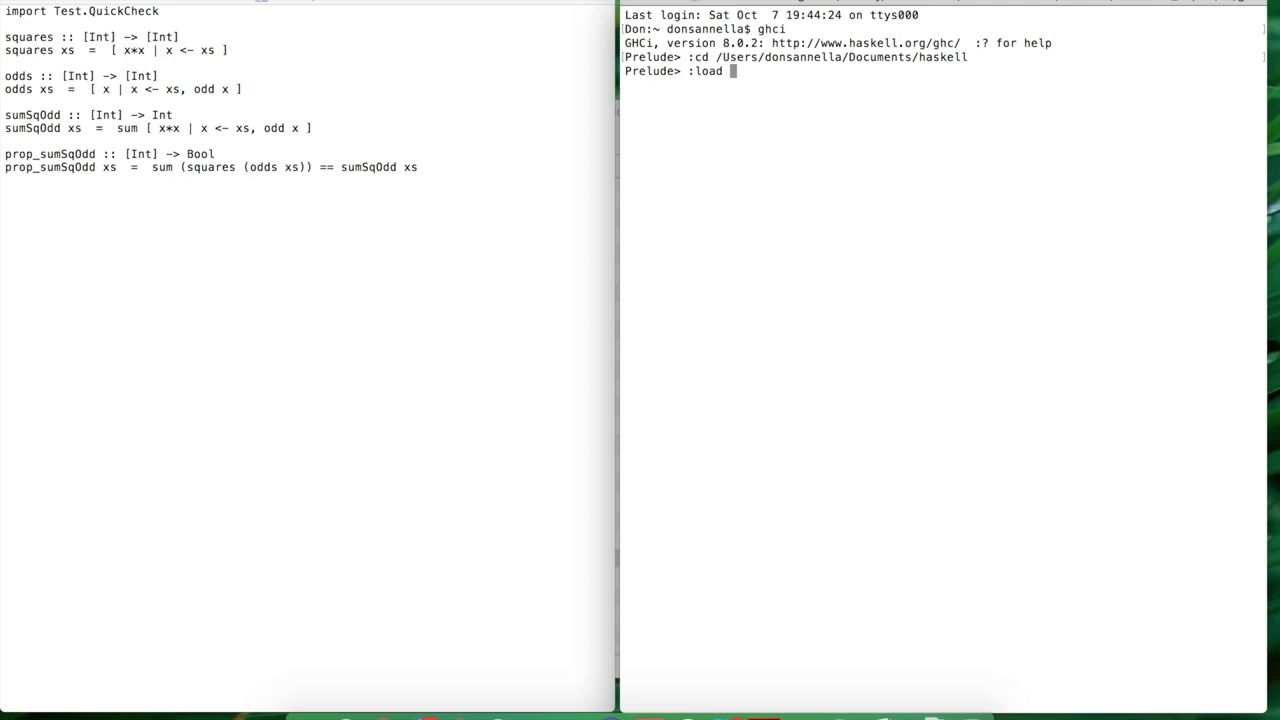
{"action": "type", "text": "sumSqOdd.hs"}
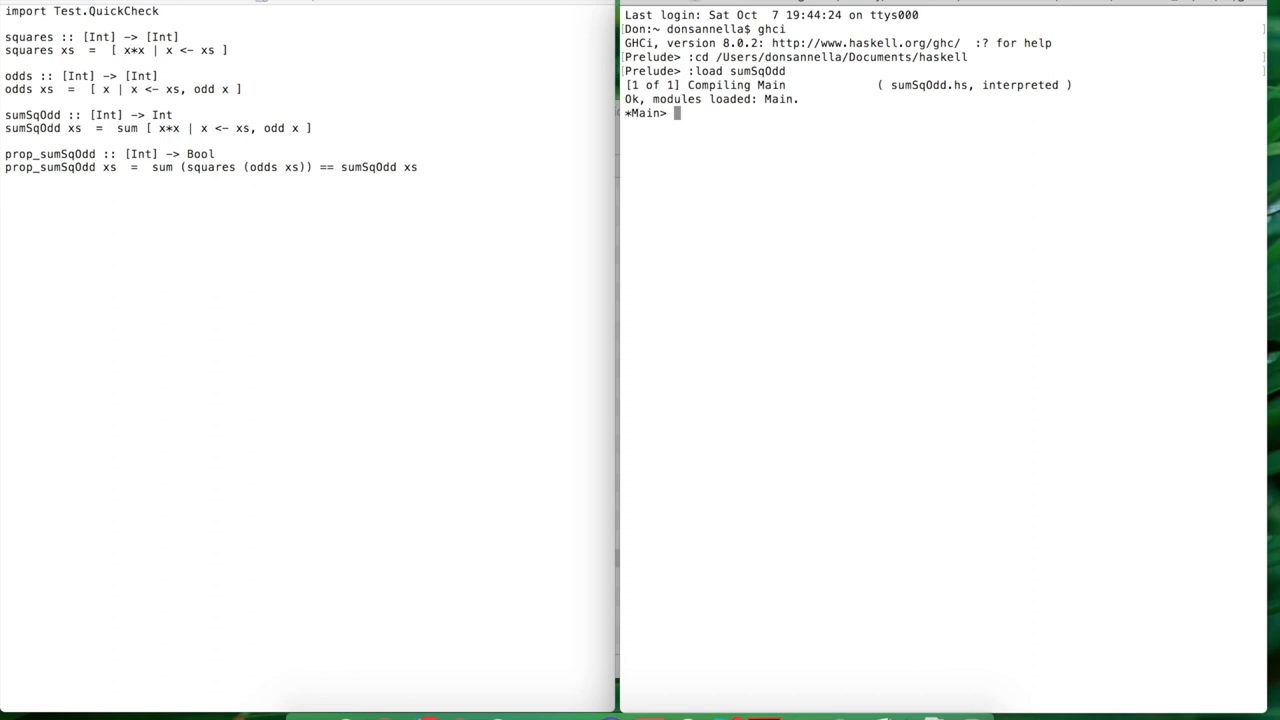
{"action": "type", "text": "odds [2,3,5,6"}
{"action": "type", "text": "quickCheck"}
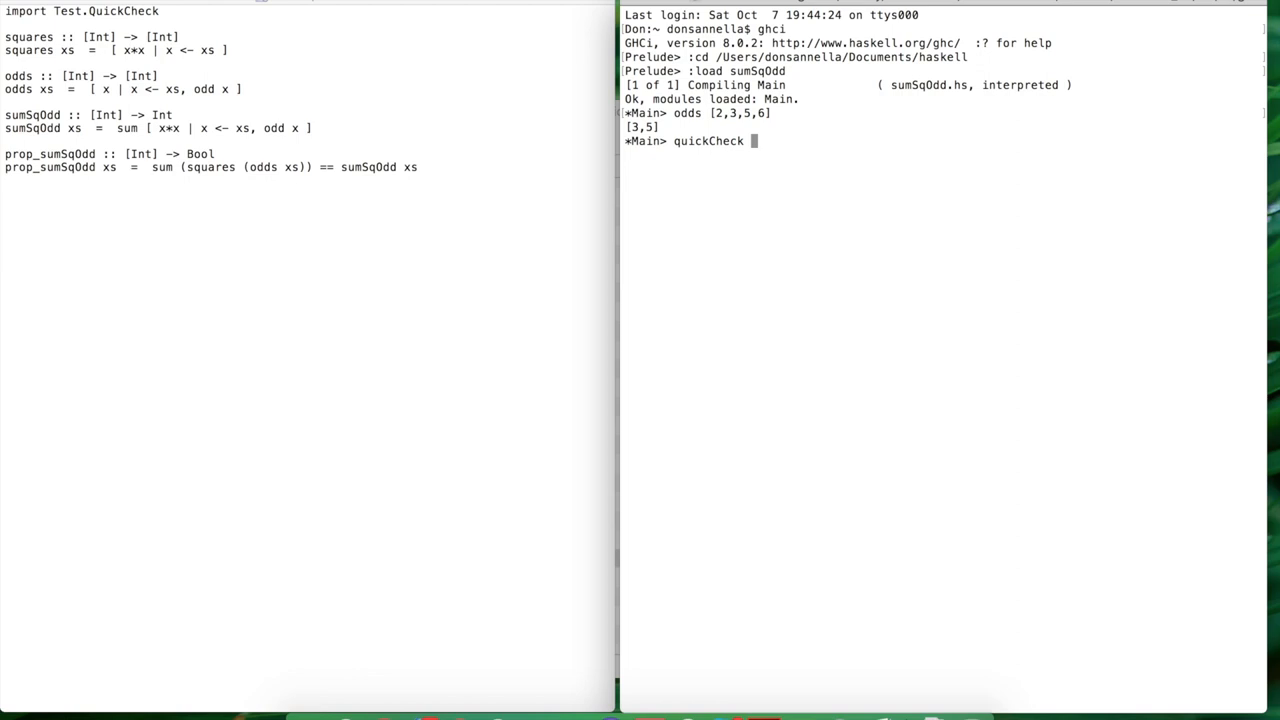
{"action": "type", "text": "prop_sumSqOdd"}
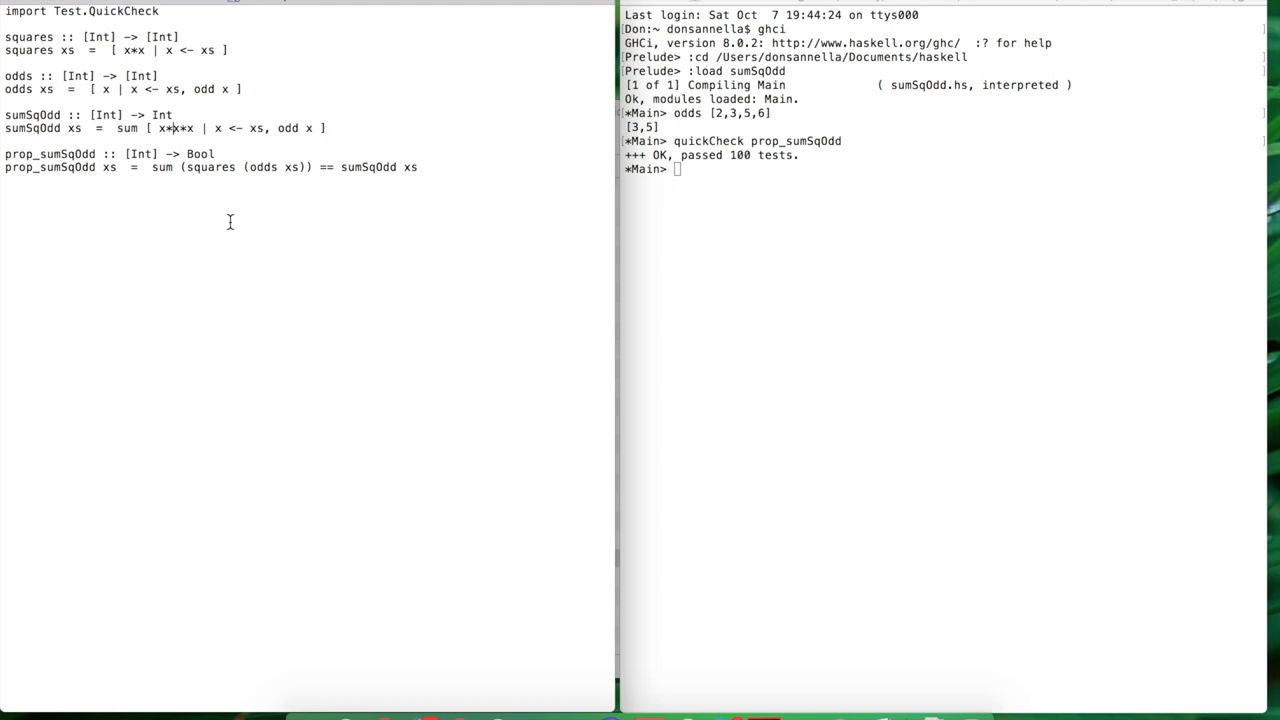
{"action": "mouse_move", "coordinate": [840, 256]}
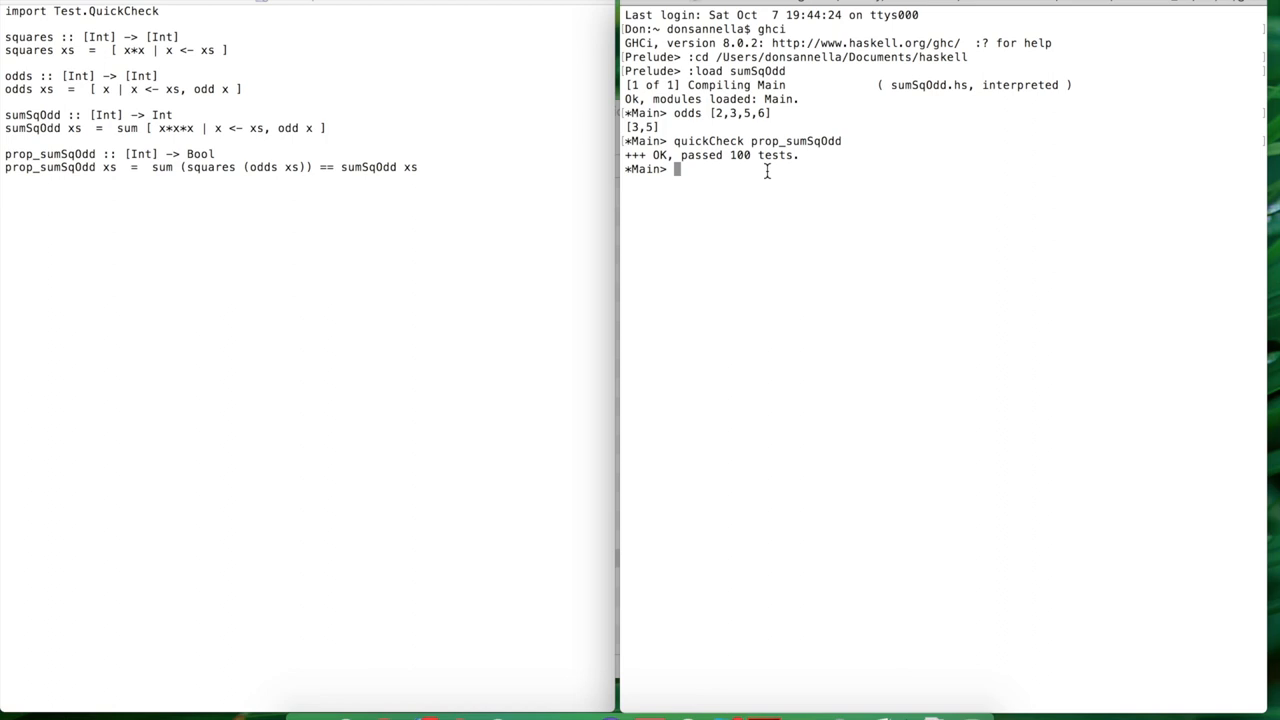
Reload the cubing version and rerun quickCheck prop_sumSqOdd, which fails on [-1].
{"action": "type", "text": ":reload"}
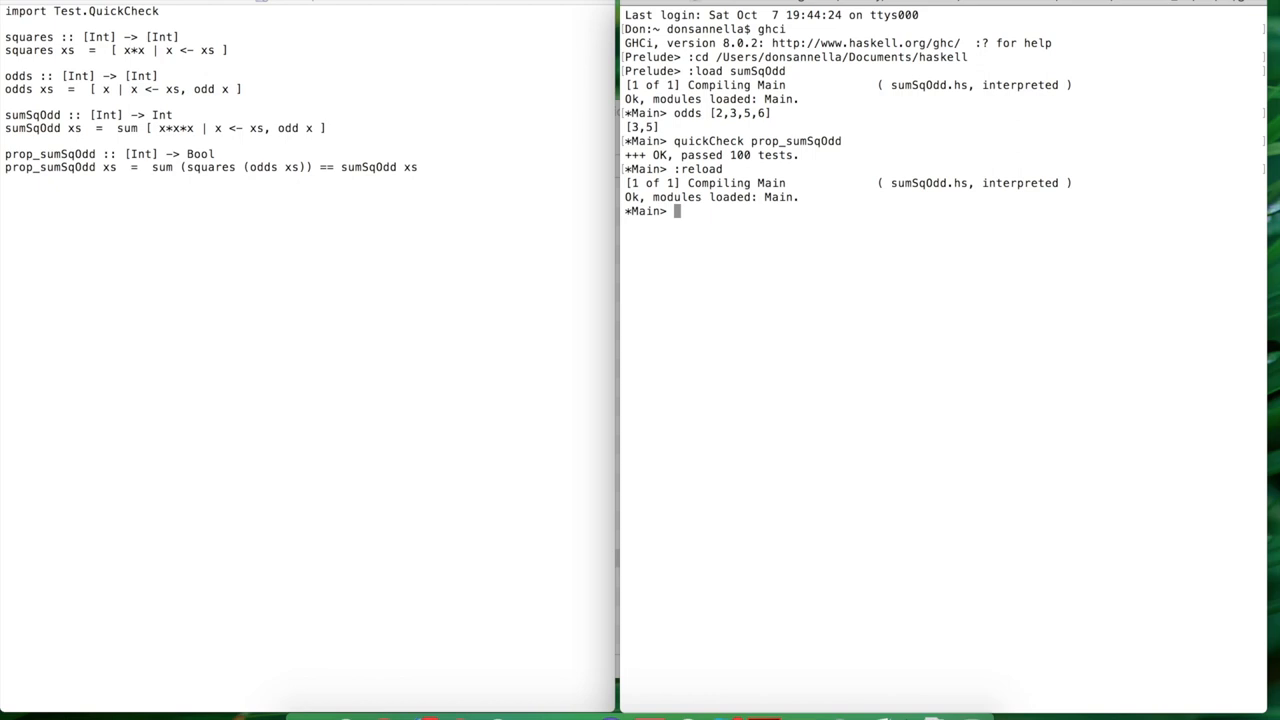
{"action": "type", "text": "quickCheck prop_sumSqOdd"}
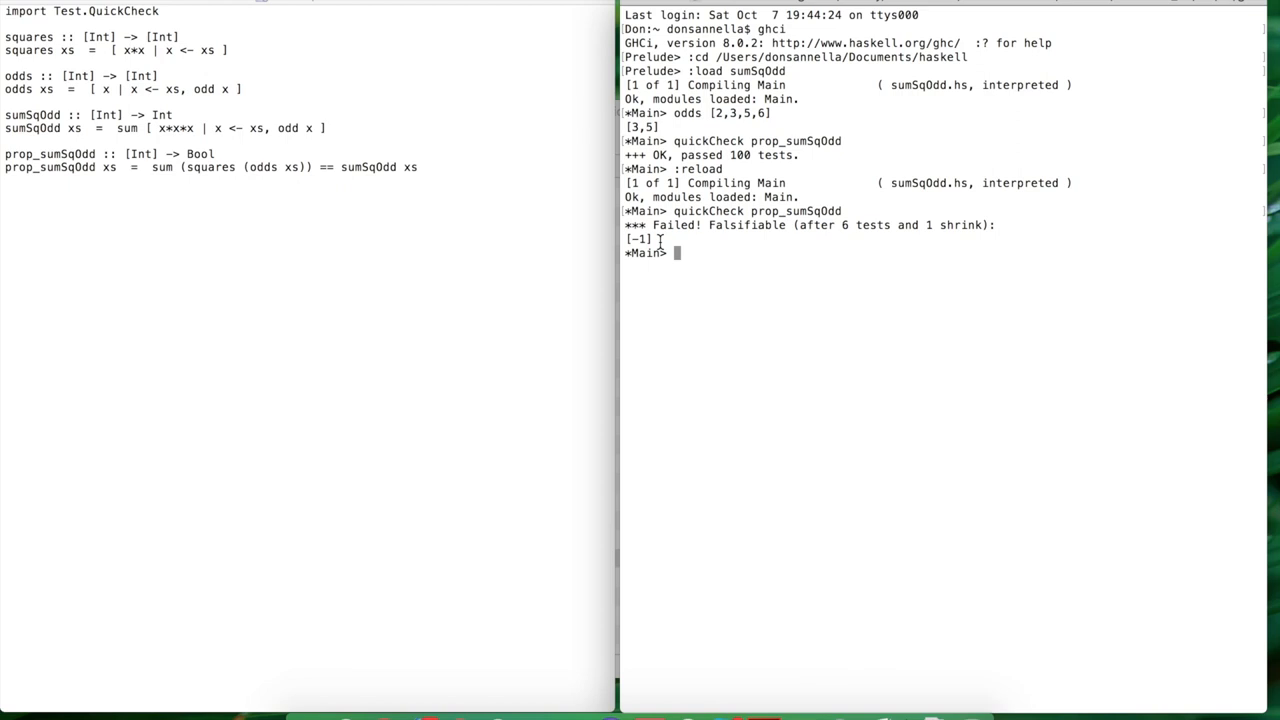
{"action": "mouse_move", "coordinate": [190, 148]}
{"action": "type", "text": ":reload"}
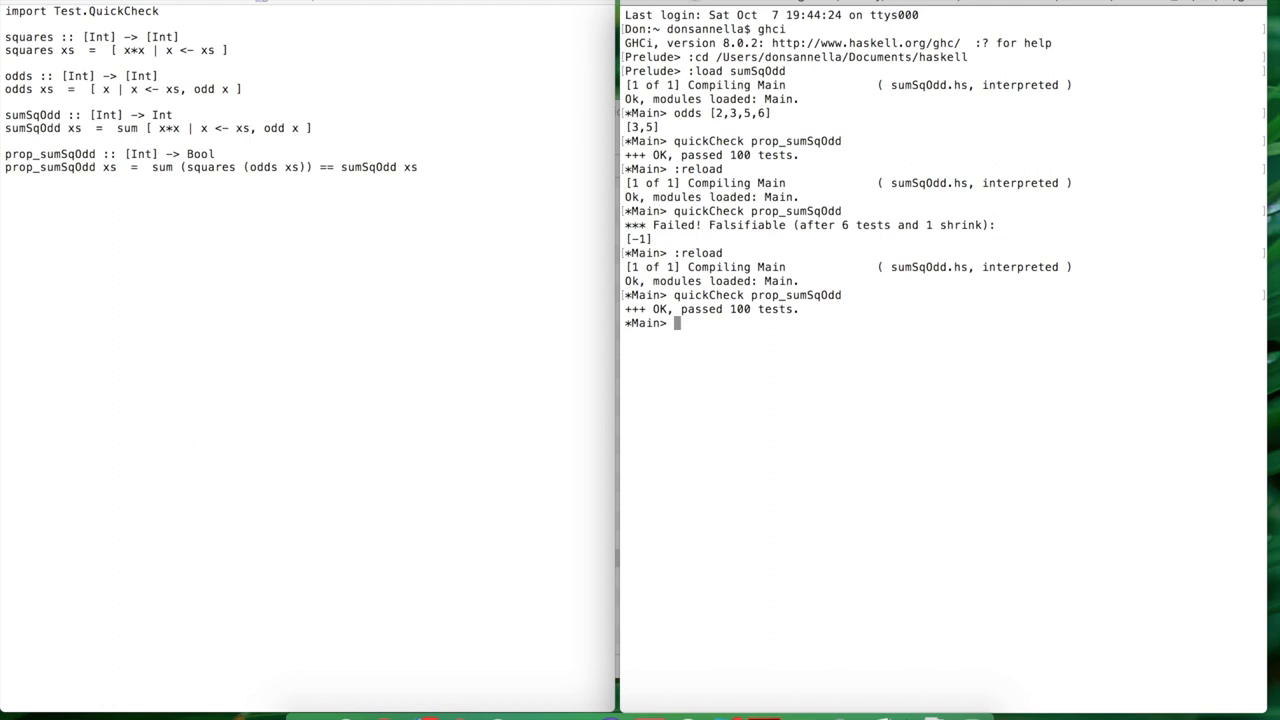
End the GHCi session with :quit after QuickCheck passes 100 tests again.
{"action": "type", "text": ":quit"}
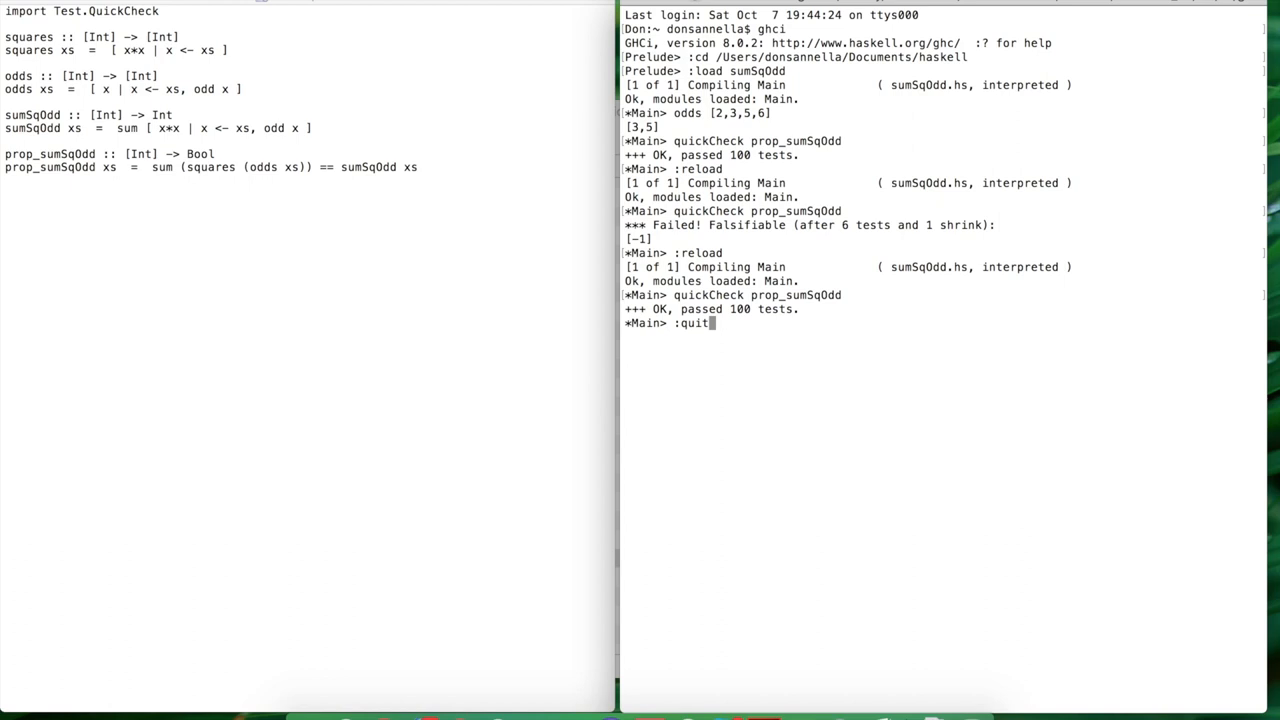